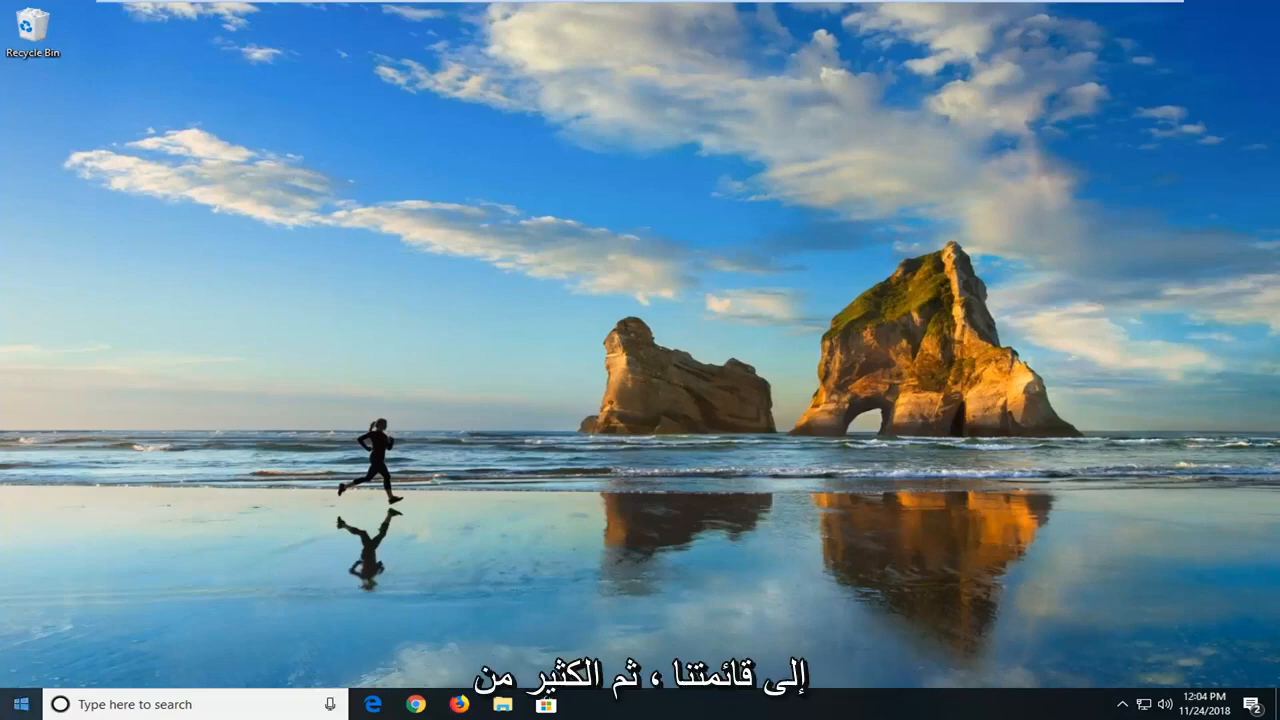
Bring up the Start menu from the taskbar
{"action": "left_click", "coordinate": [20, 704]}
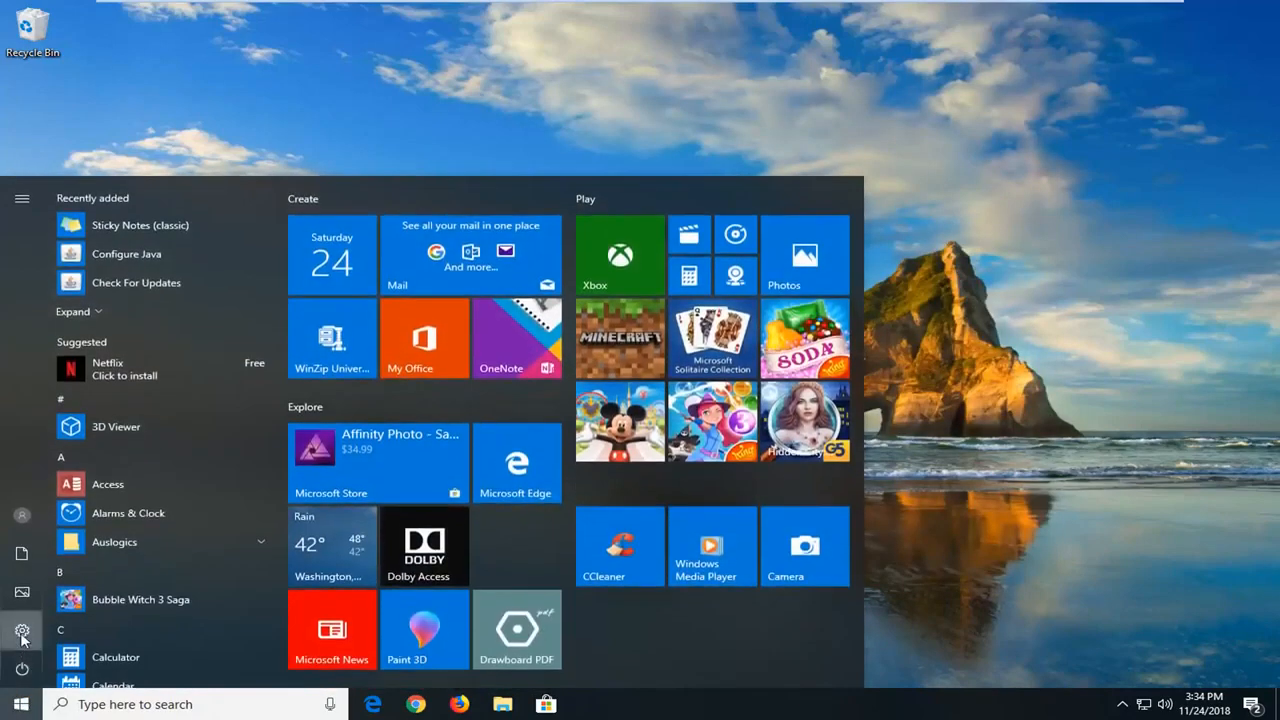
Launch Settings from the Start menu and go into the Devices category
{"action": "left_click", "coordinate": [22, 630]}
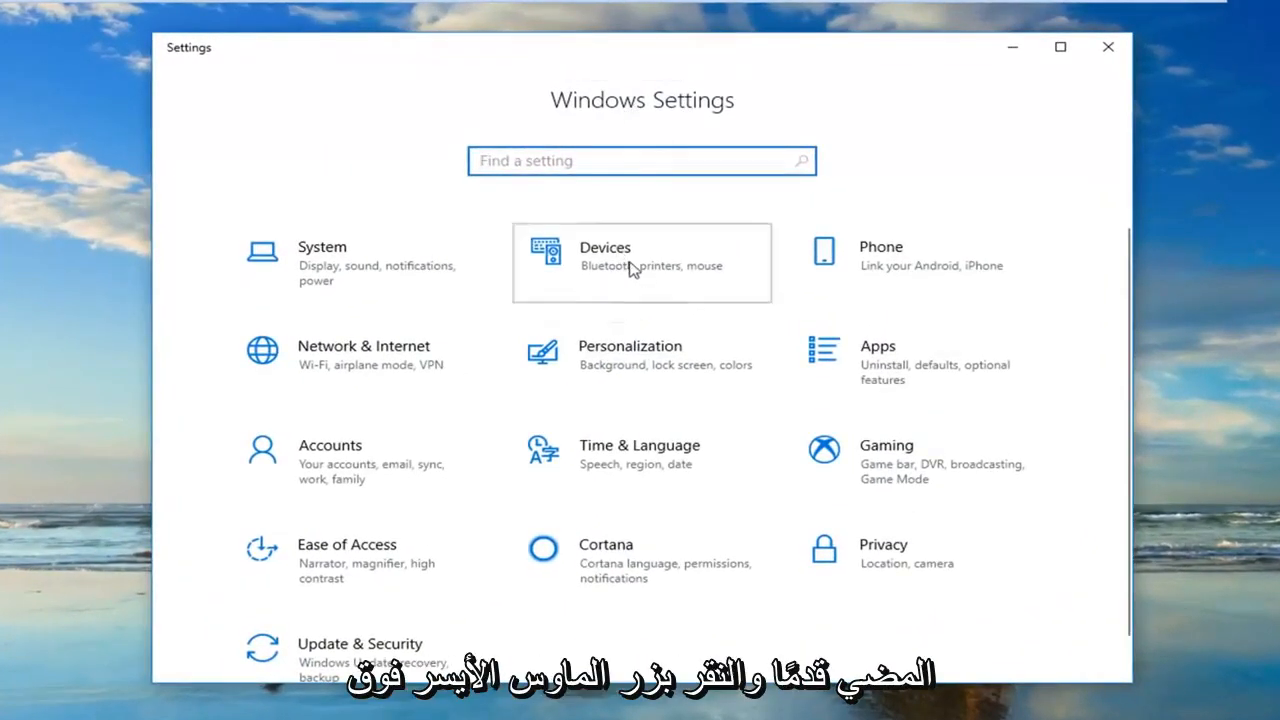
{"action": "left_click", "coordinate": [640, 262]}
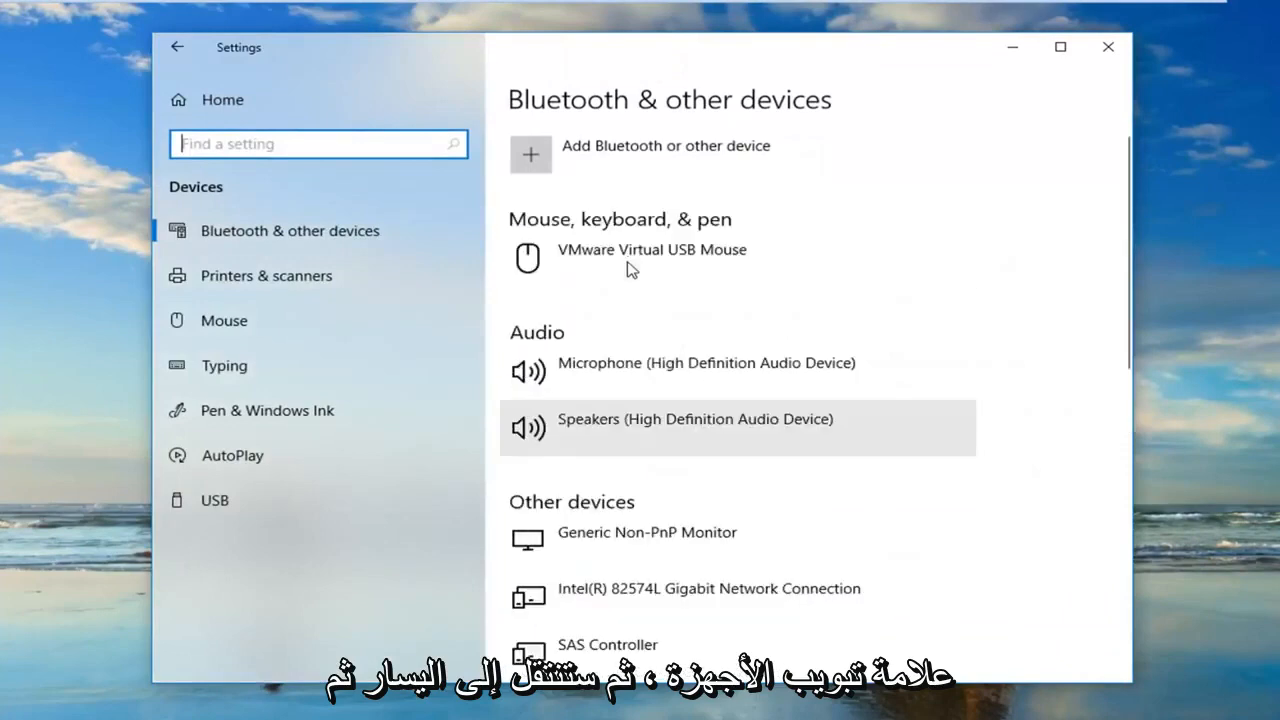
Switch to the Typing page and scroll down to the More keyboard settings section
{"action": "left_click", "coordinate": [224, 364]}
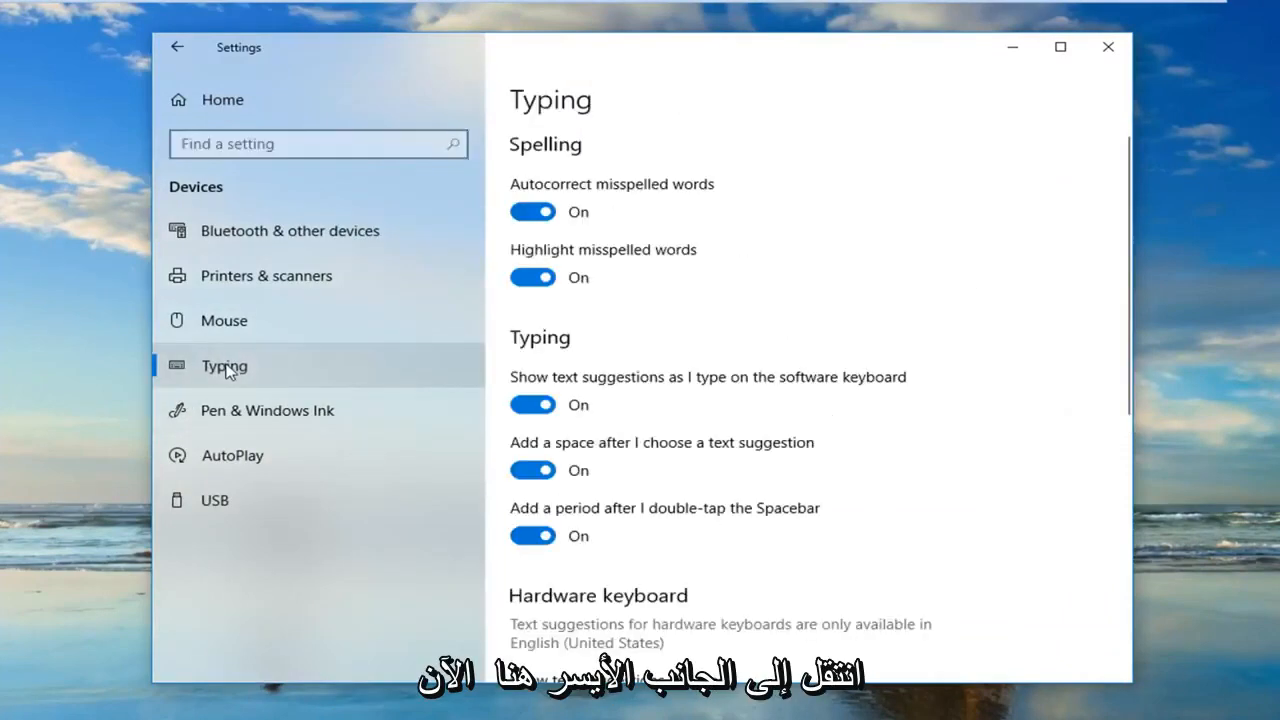
{"action": "mouse_move", "coordinate": [776, 438]}
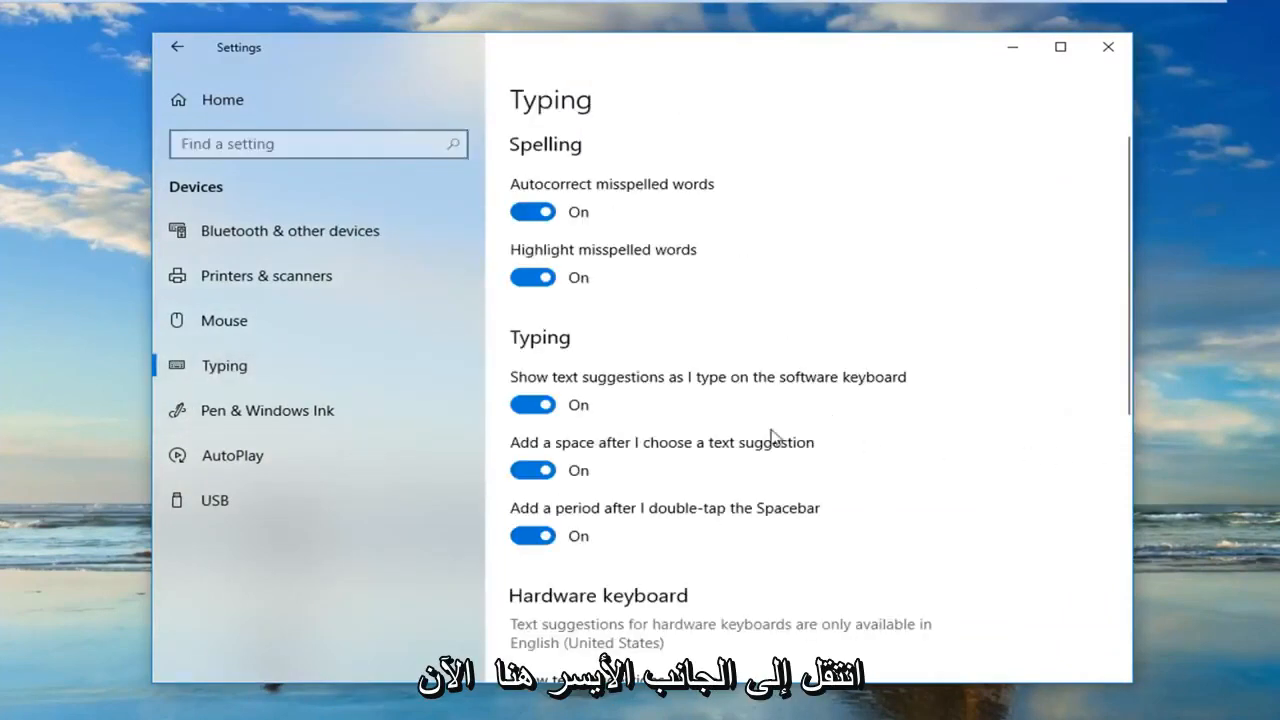
{"action": "scroll", "scroll_direction": "down", "scroll_amount": 3}
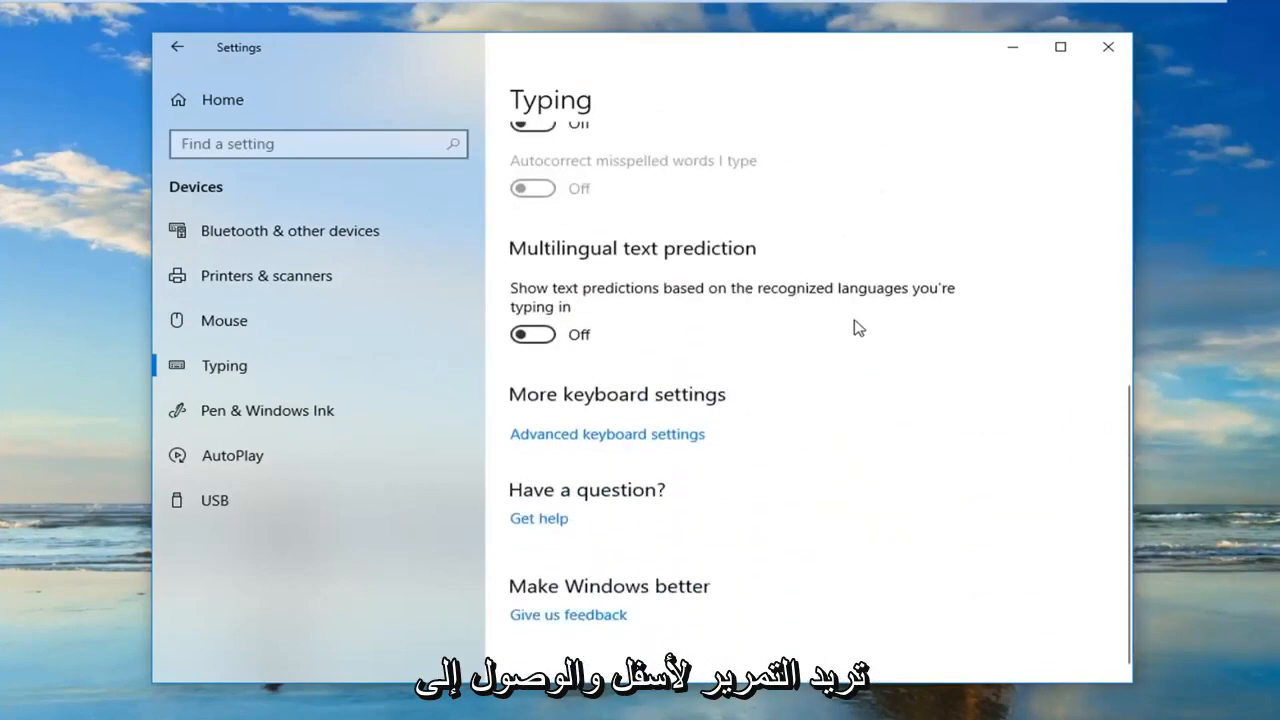
{"action": "scroll", "scroll_direction": "down", "scroll_amount": 3}
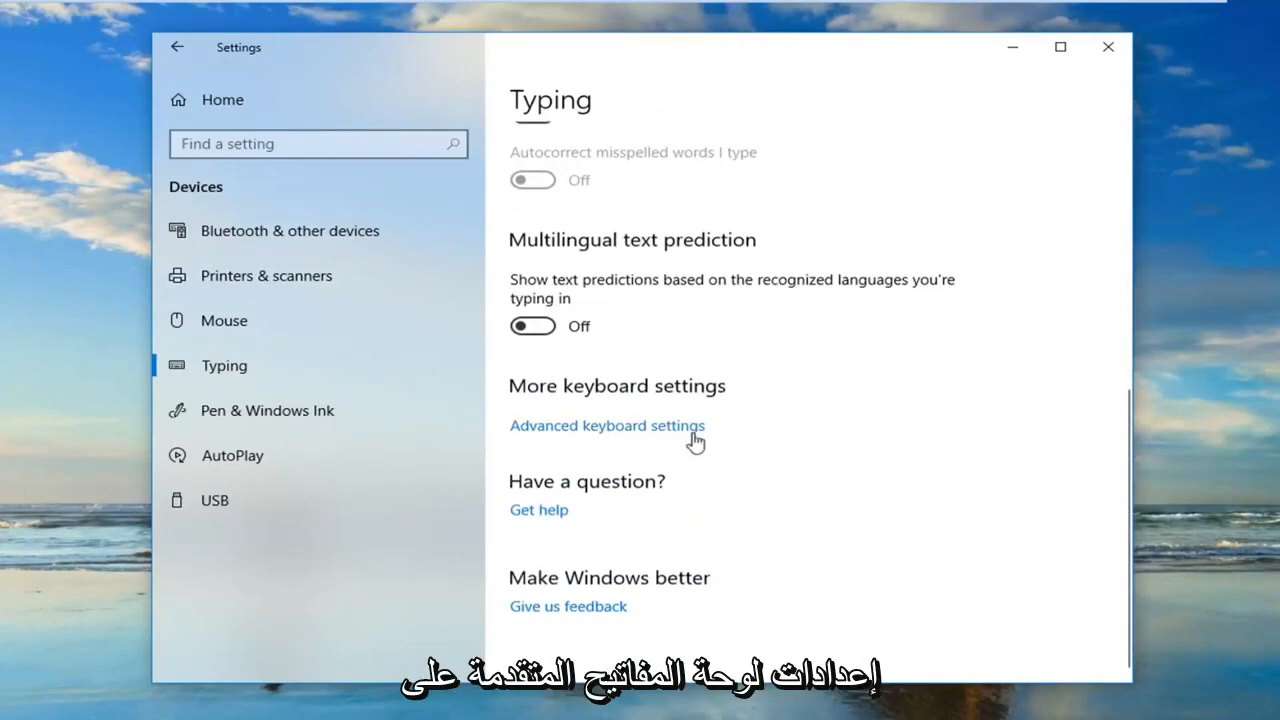
In Advanced keyboard settings, set the default input method to 'Use language list (recommended)'
{"action": "left_click", "coordinate": [608, 424]}
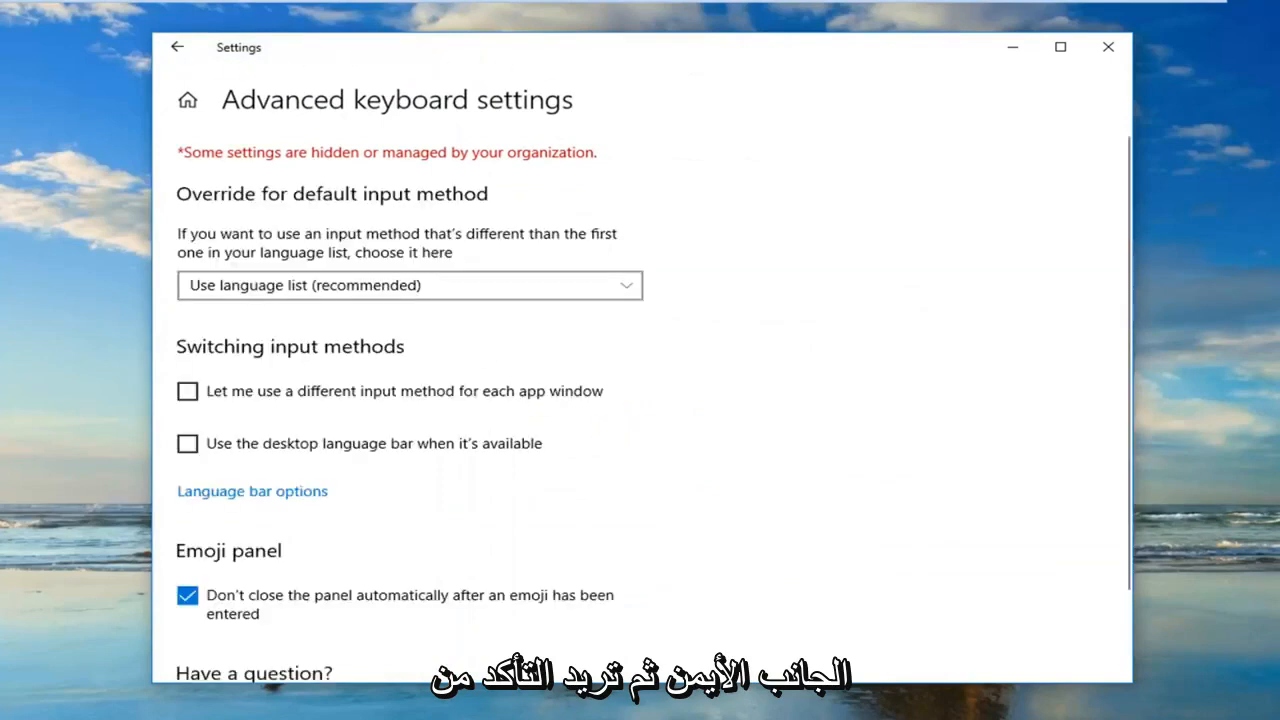
{"action": "left_click", "coordinate": [408, 284]}
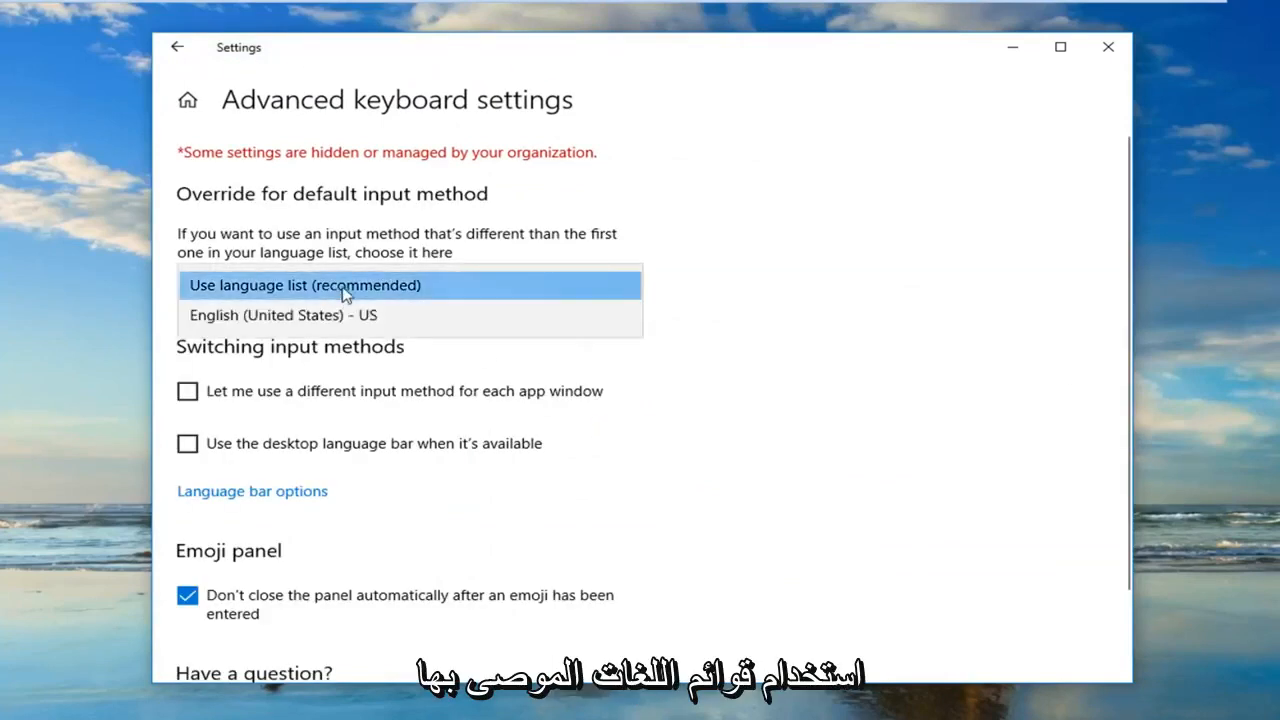
{"action": "left_click", "coordinate": [304, 284]}
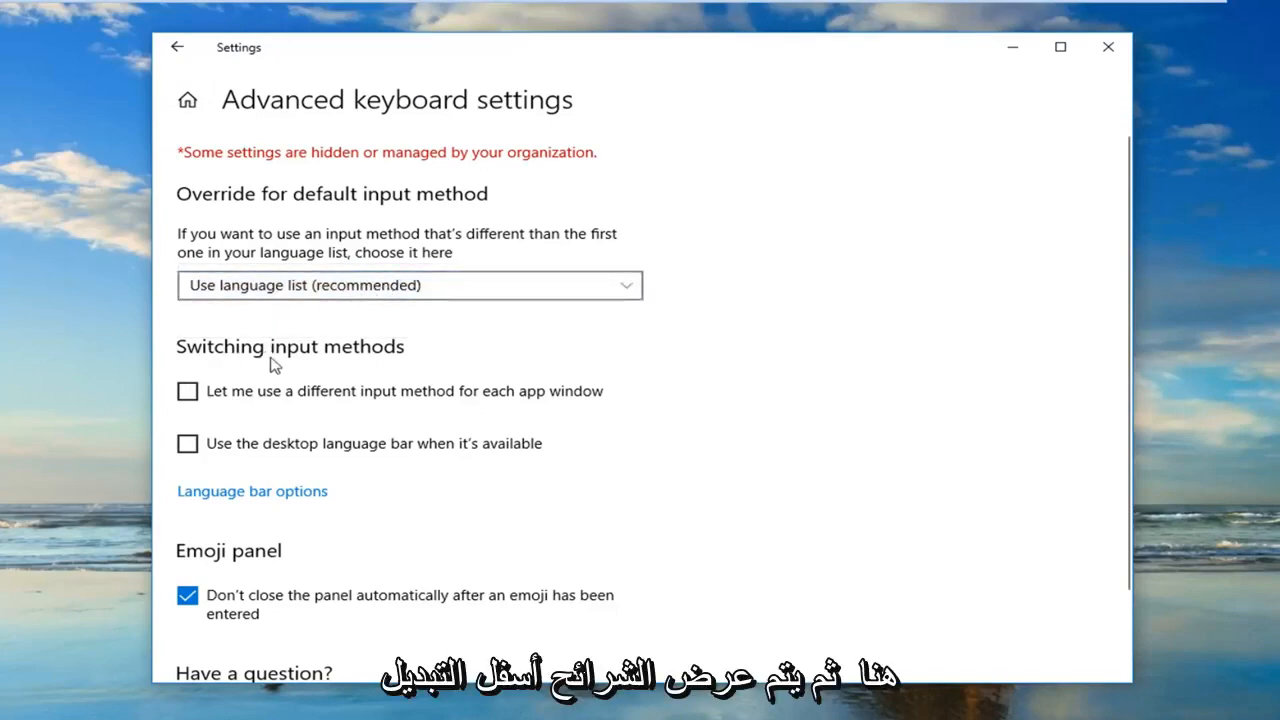
Enable 'Let me use a different input method for each app window' and close Settings
{"action": "left_click", "coordinate": [188, 390]}
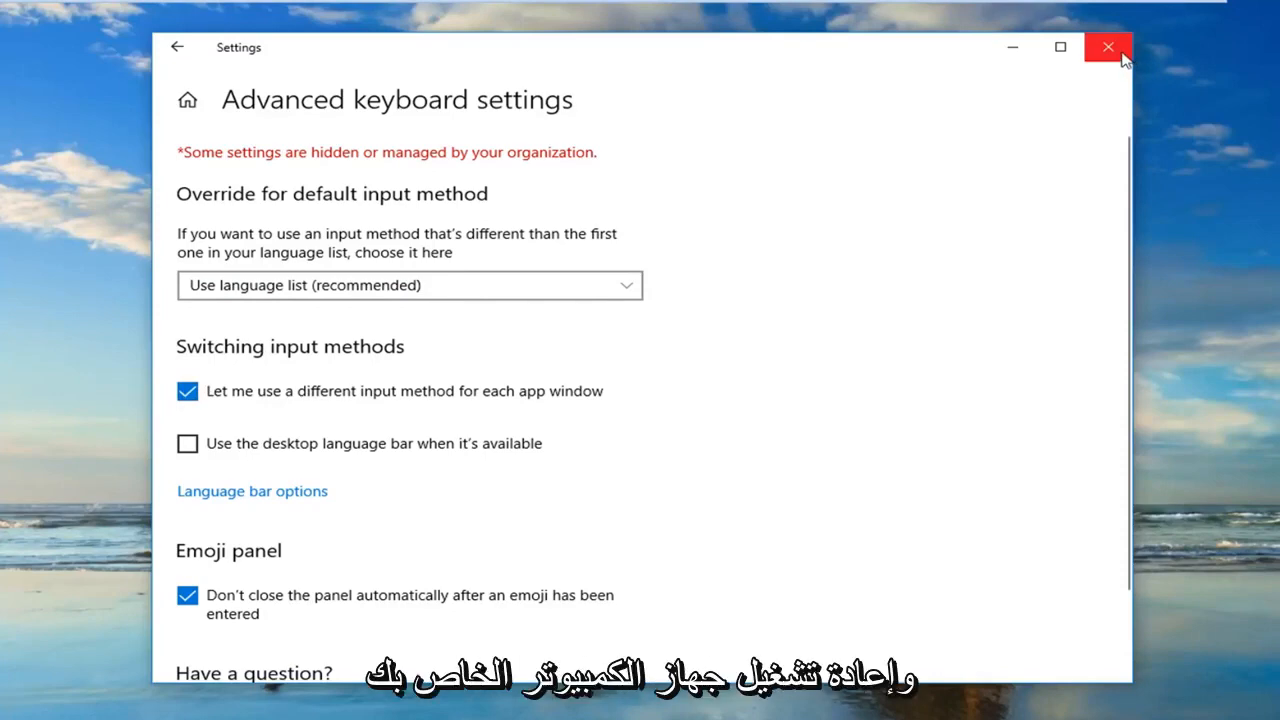
{"action": "left_click", "coordinate": [1108, 48]}
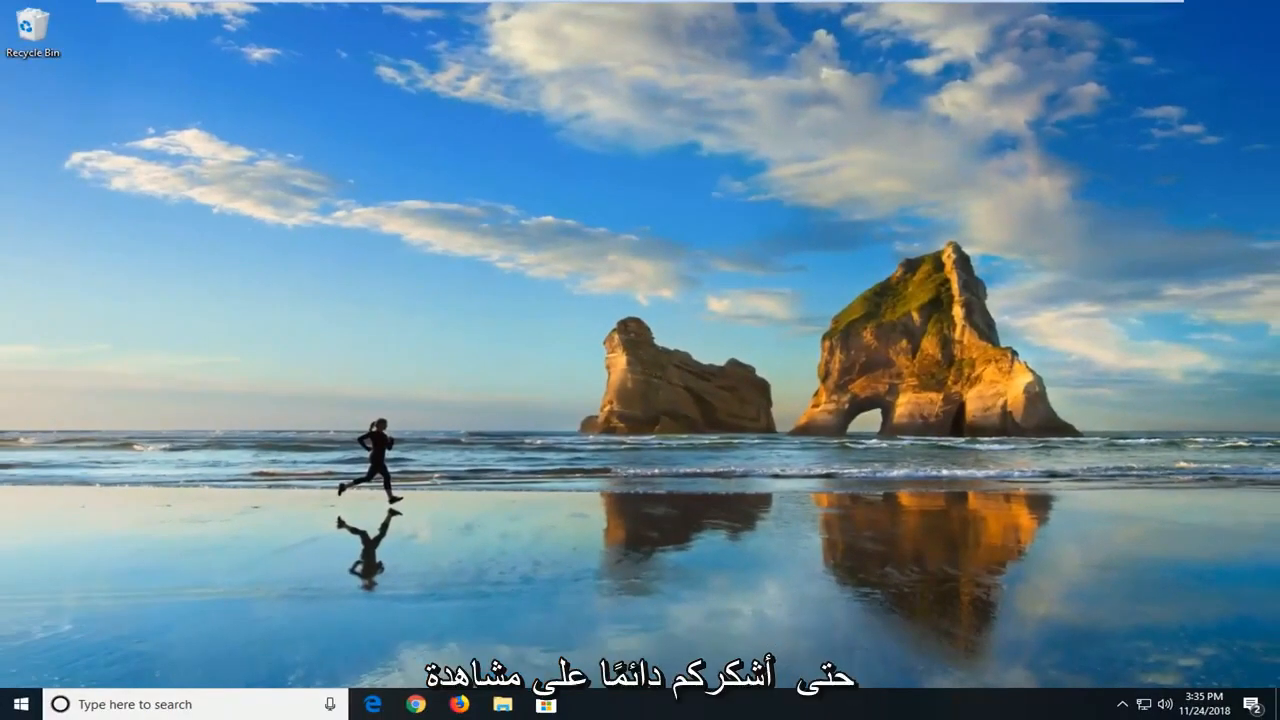